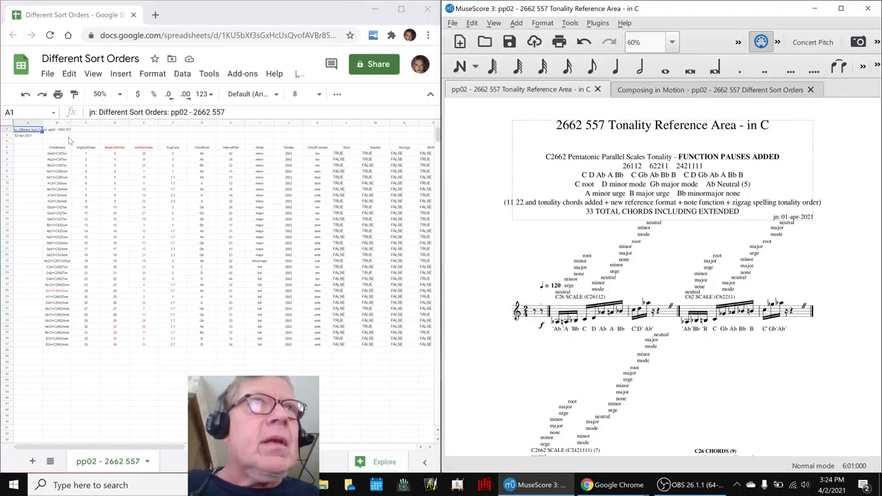
Review the OrigSortOrder values down to row 37, then the first C26 chord measure in the score
left_click(86, 147)
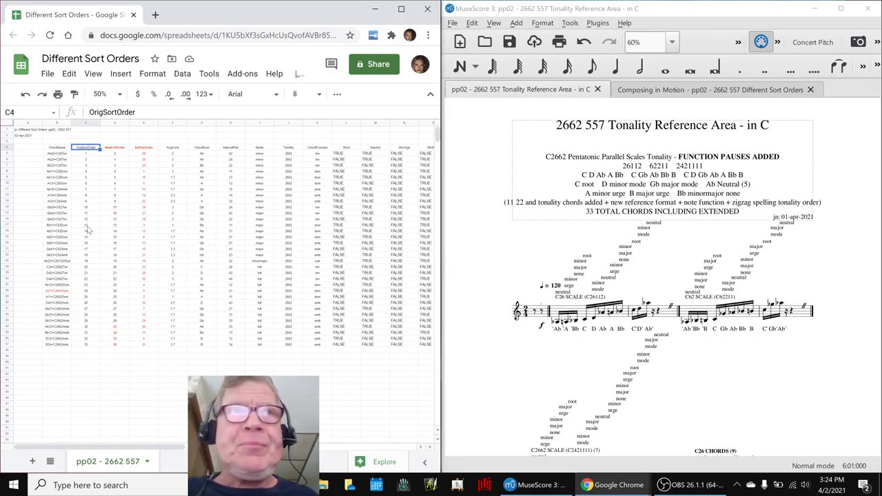
left_click_drag(85, 152, 85, 344)
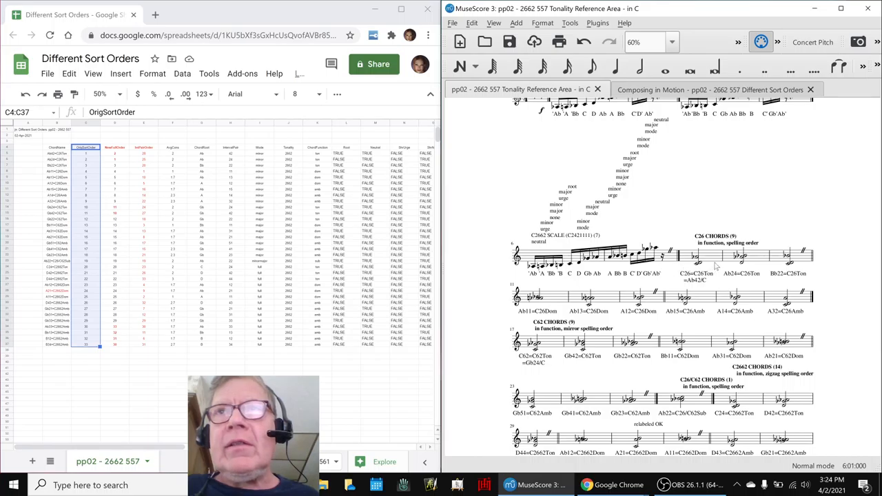
left_click(695, 259)
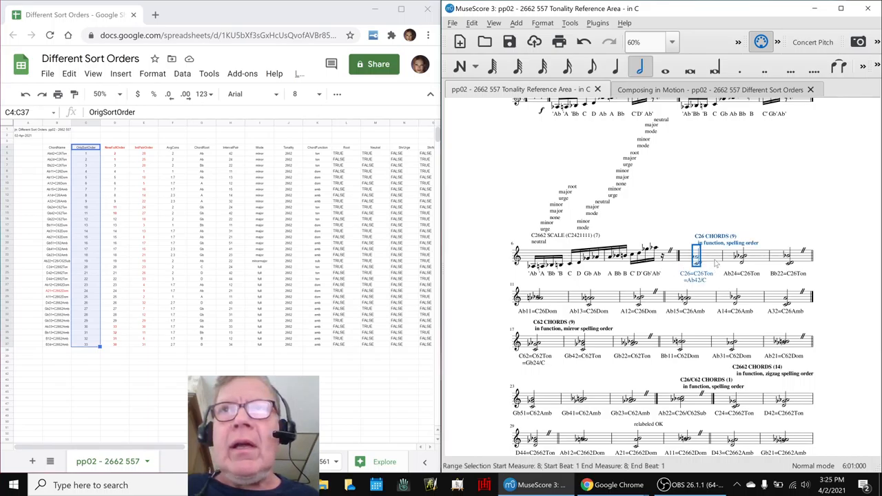
scroll("down", 3)
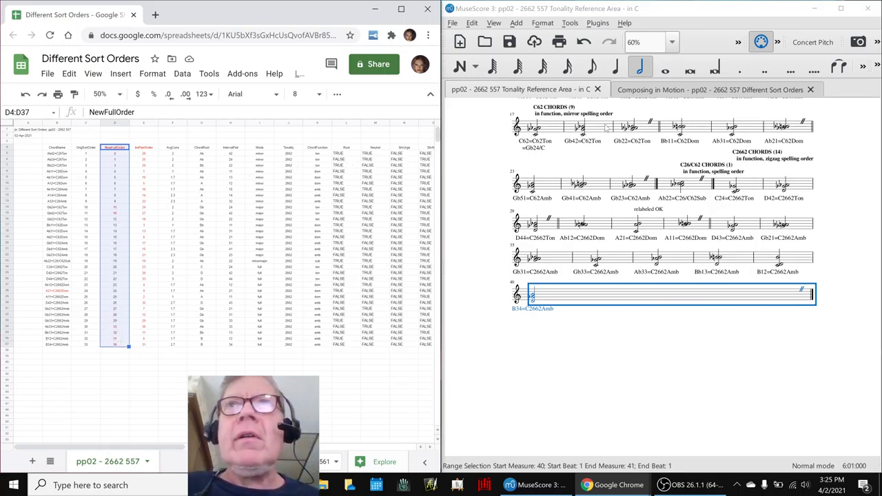
mouse_move(636, 99)
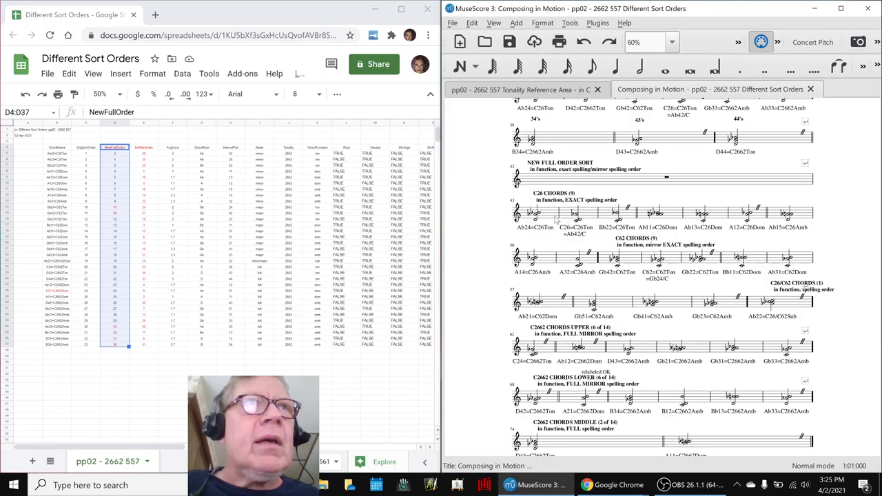
left_click(536, 213)
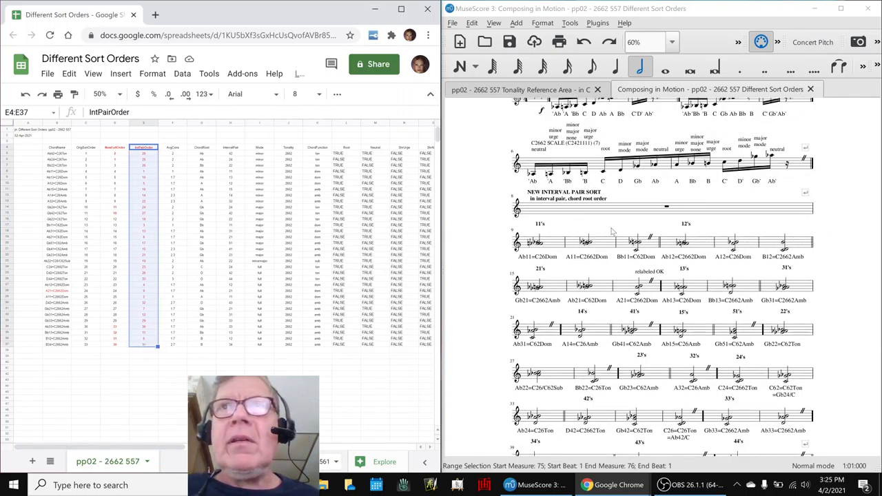
left_click(539, 242)
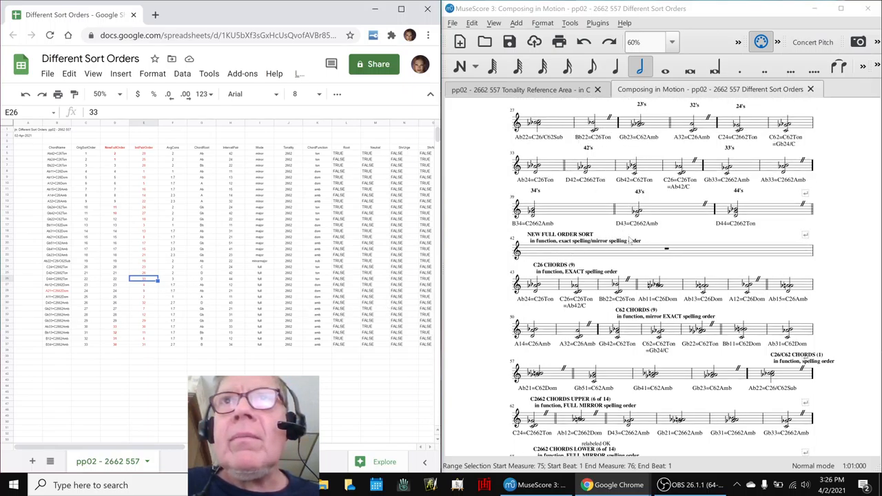
left_click(764, 209)
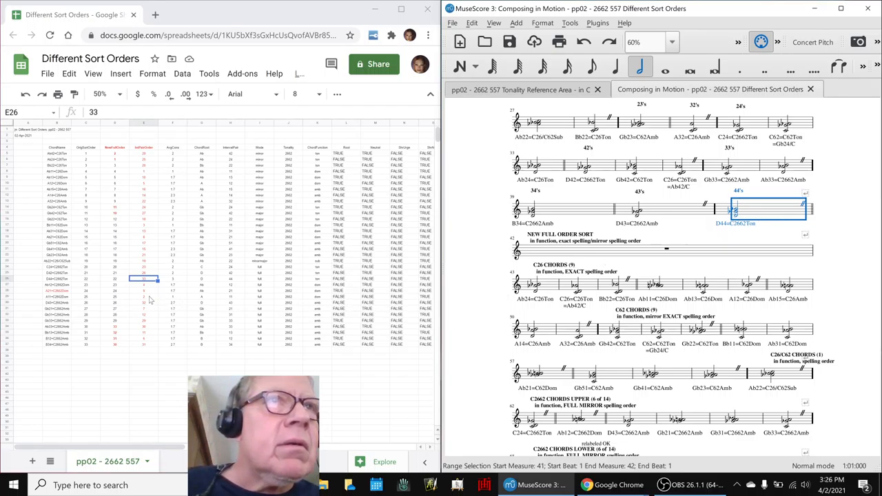
left_click(56, 278)
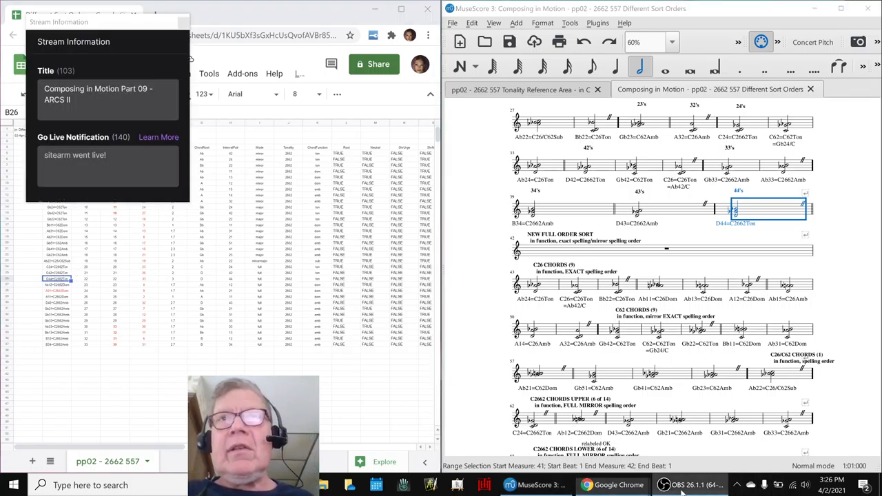
Check the OBS stream controls and return to the Composing in Motion notes
left_click(689, 485)
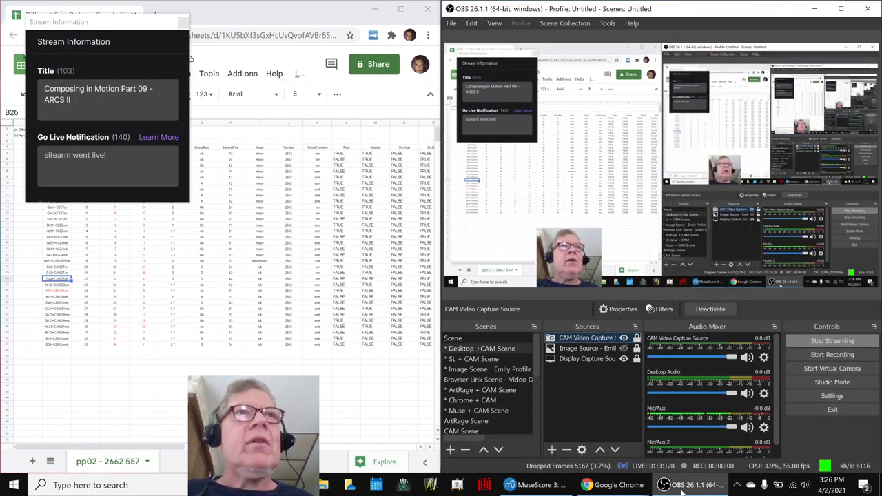
left_click(107, 94)
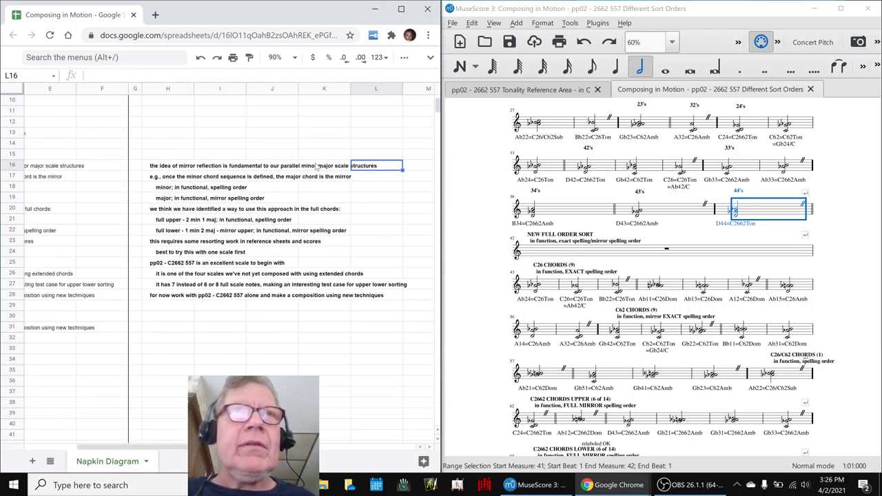
Review the mirror-reflection and minor chord sequence notes, then switch to the pentatonic scales spreadsheet
left_click(171, 165)
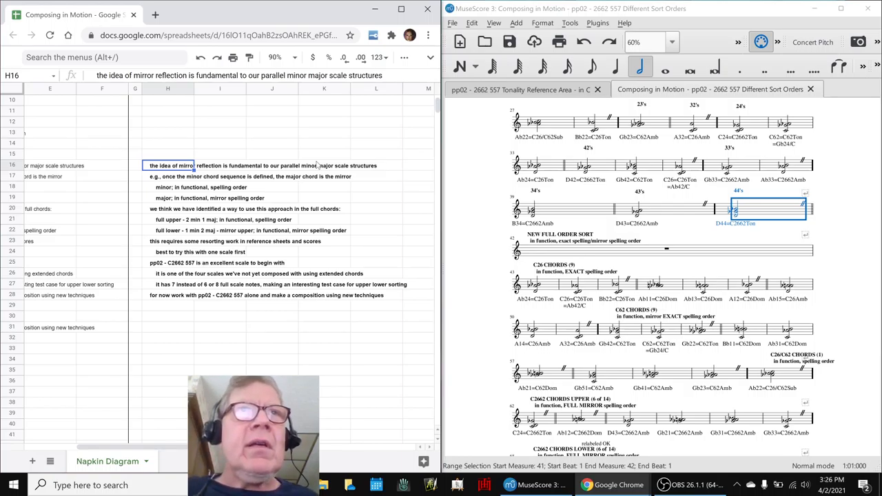
left_click(168, 177)
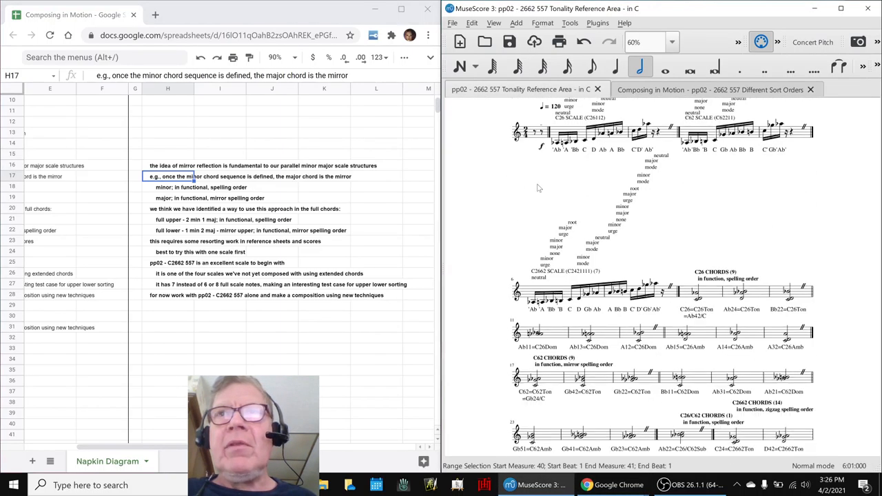
left_click(695, 290)
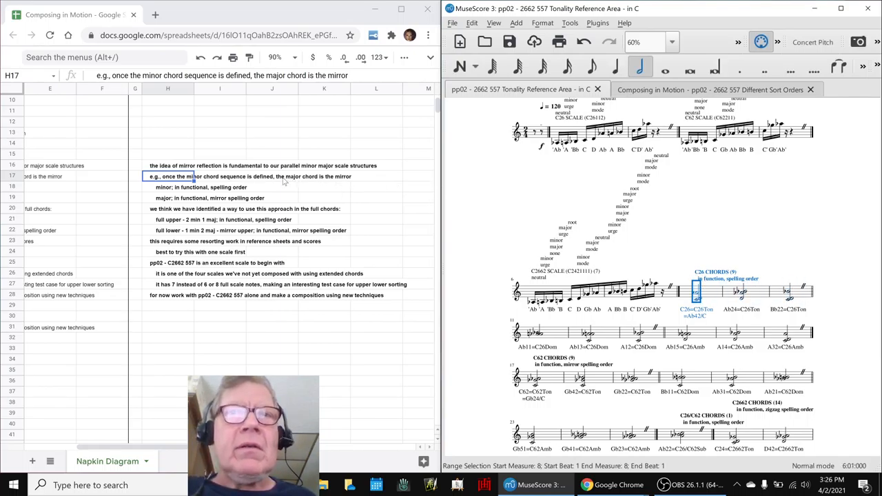
mouse_move(182, 201)
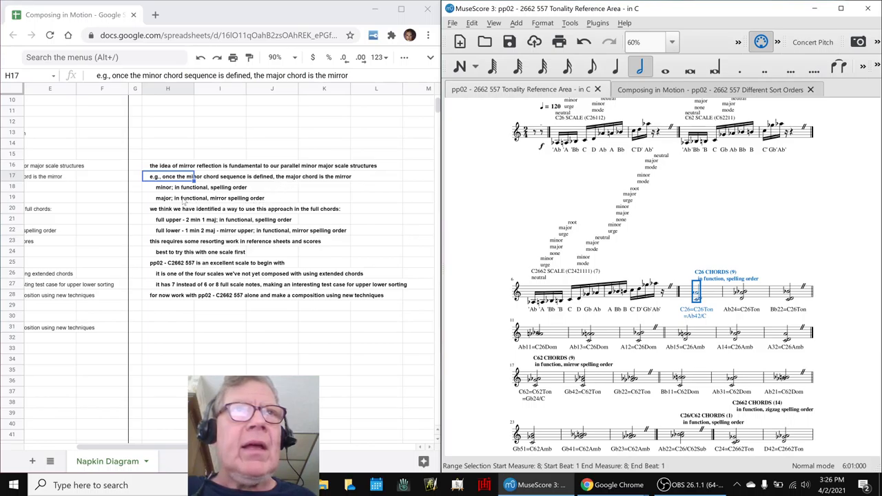
left_click(168, 199)
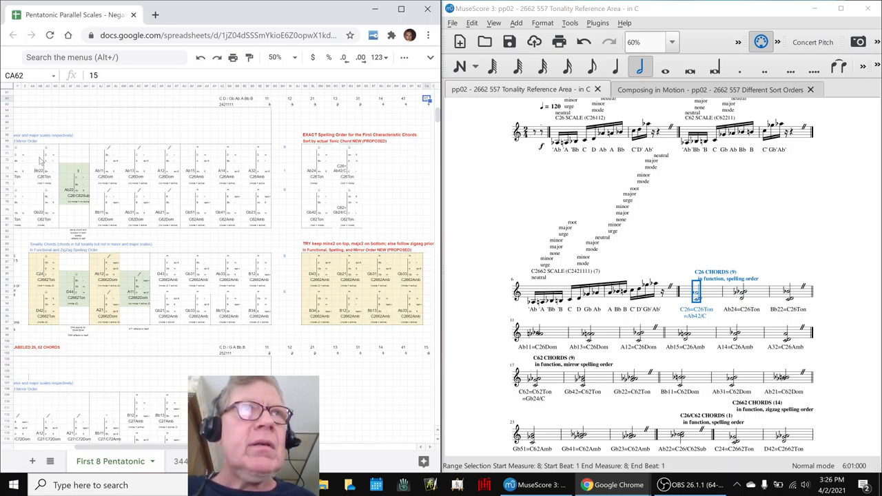
Look through the pentatonic chord-label rows, then return to the Composing in Motion notes
left_click(25, 153)
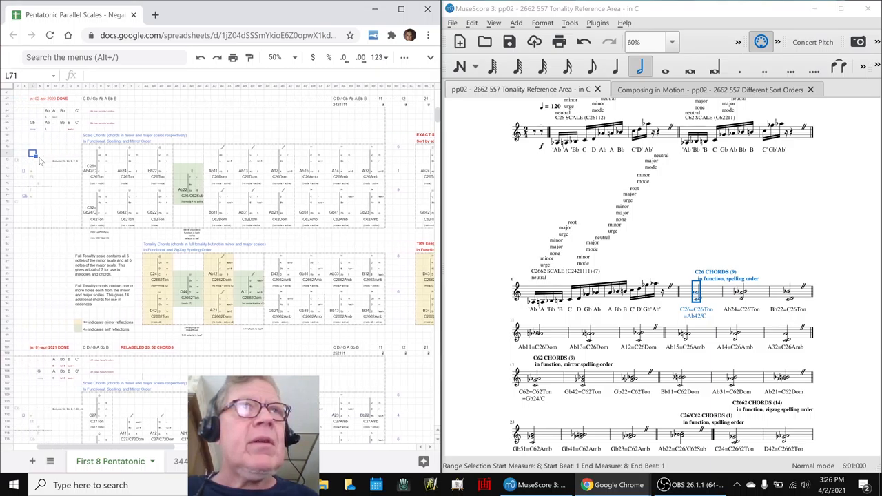
left_click(85, 146)
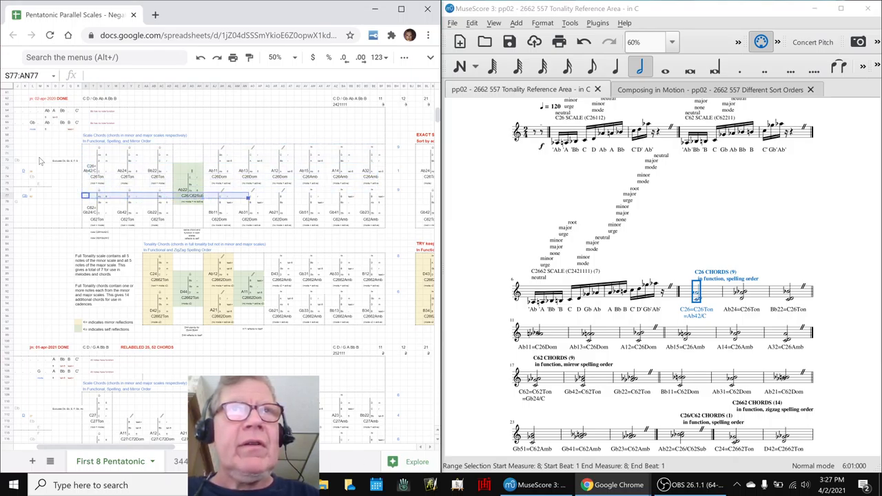
left_click(86, 204)
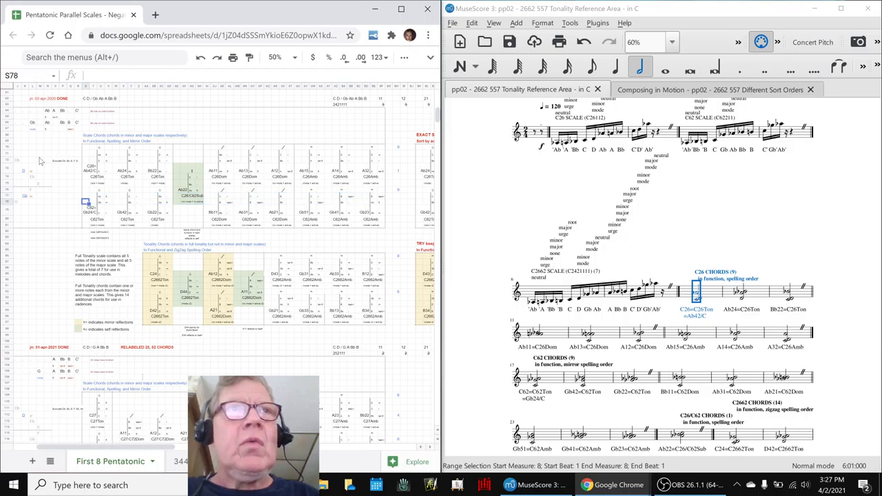
left_click(99, 251)
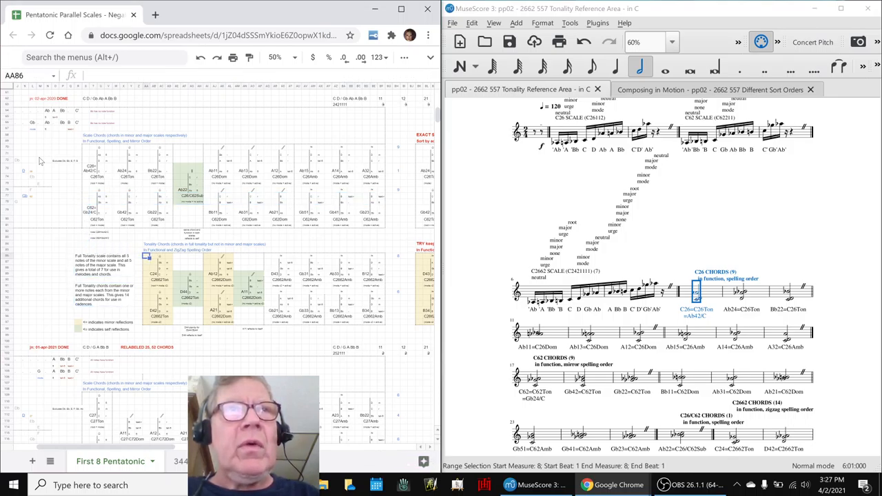
left_click_drag(148, 258, 248, 258)
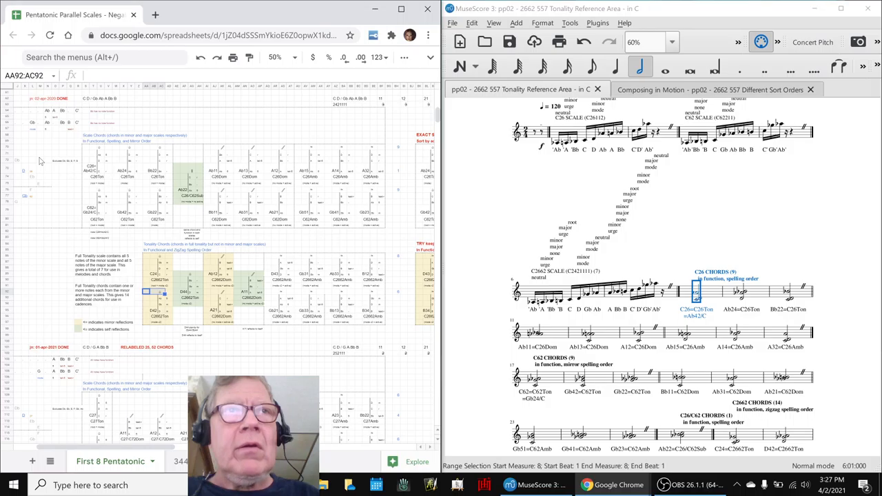
left_click(151, 297)
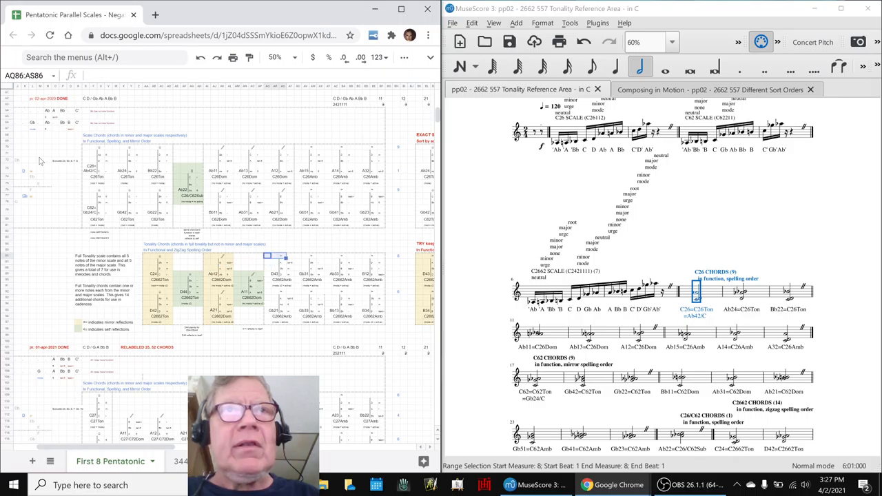
left_click(358, 256)
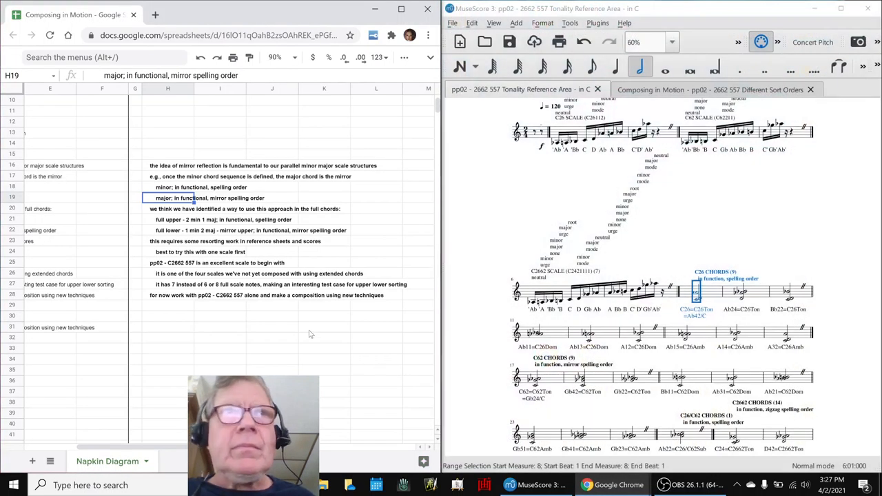
Point out the notes on starting with pp02, unused scales and the plan to compose with pp02
left_click(271, 251)
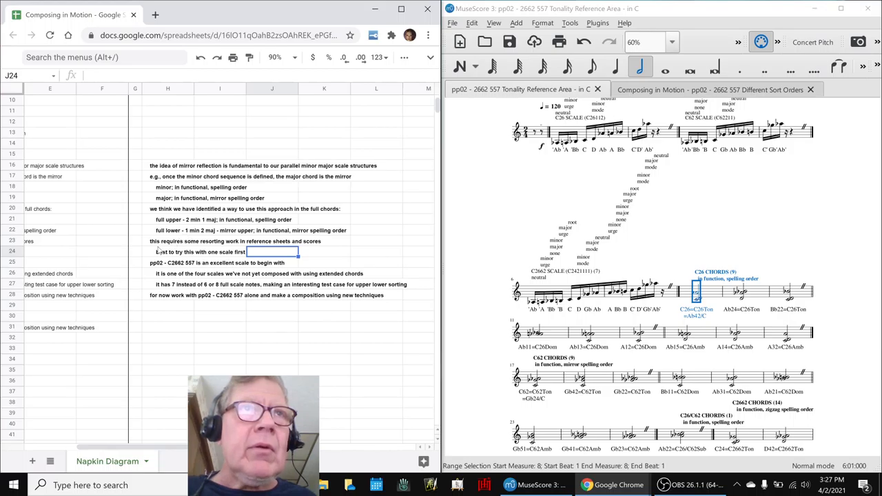
left_click(135, 262)
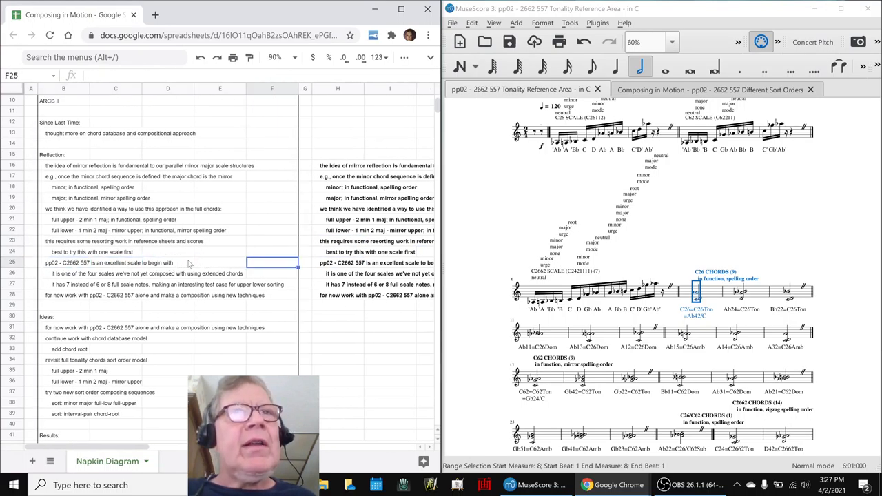
left_click(337, 262)
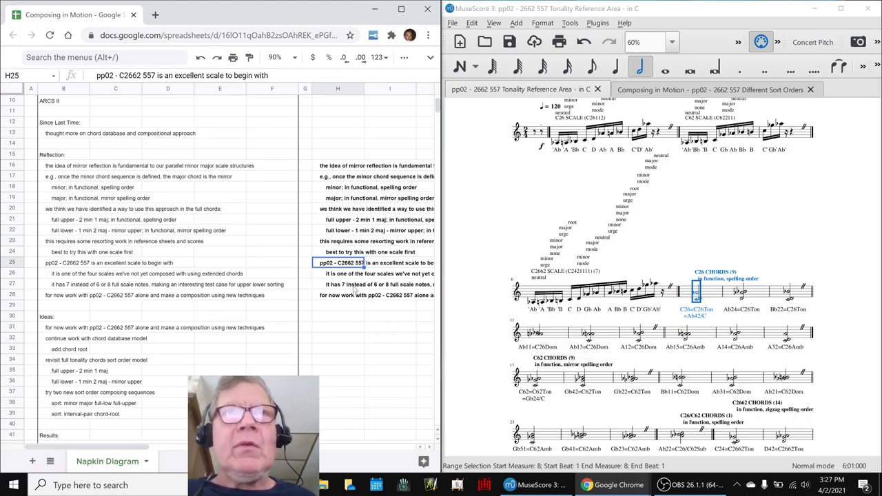
left_click(338, 273)
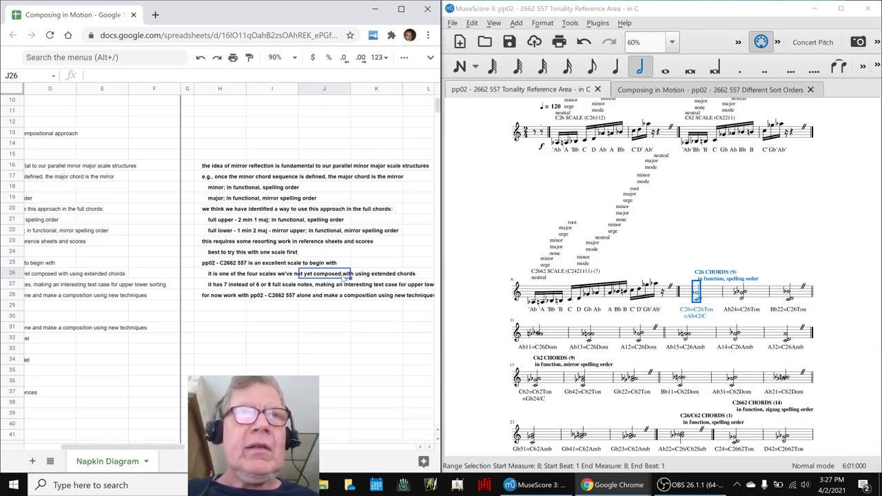
left_click(324, 294)
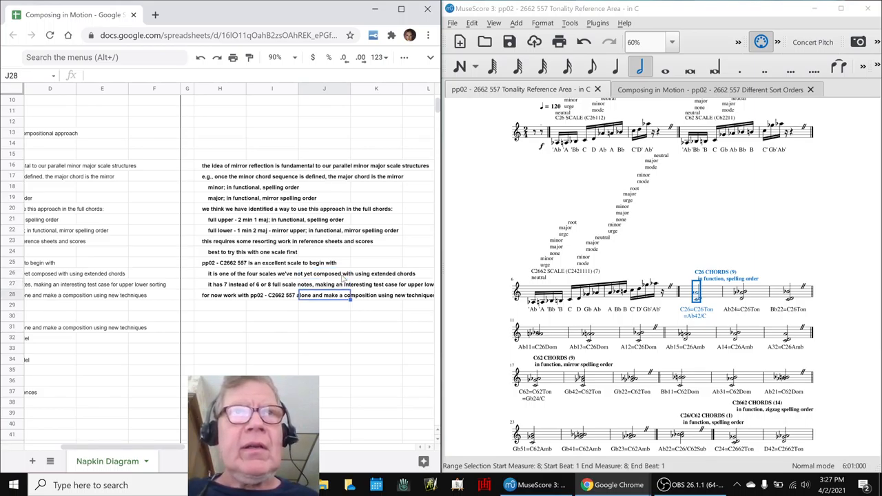
left_click(220, 294)
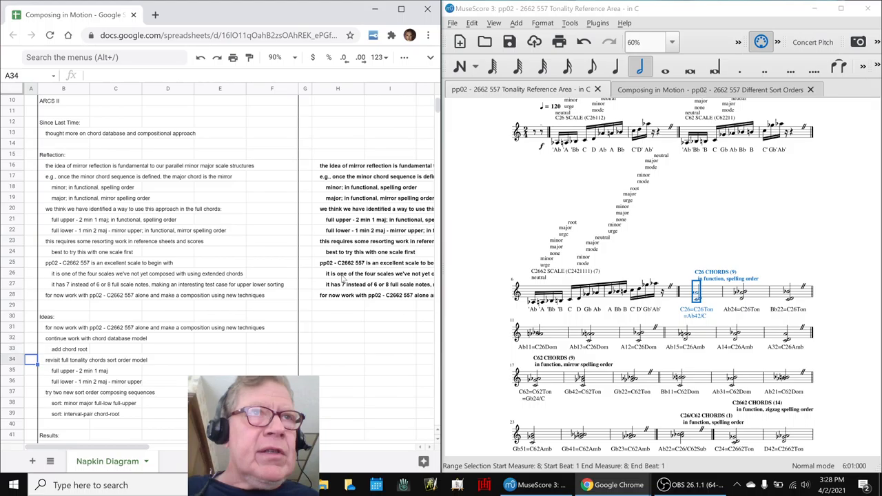
scroll("down", 3)
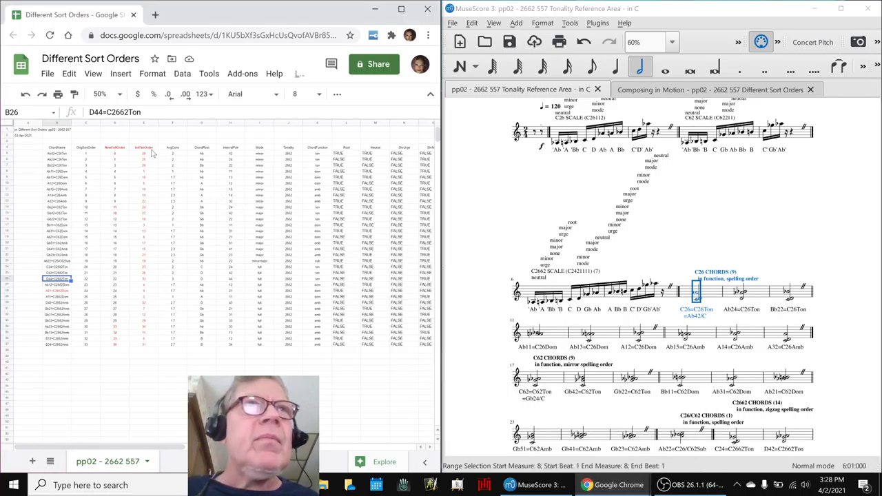
Compare Ab42+C26Ton with root Ab and Bb11+C62Dom with its interval pair, then go back to the notes
left_click(201, 147)
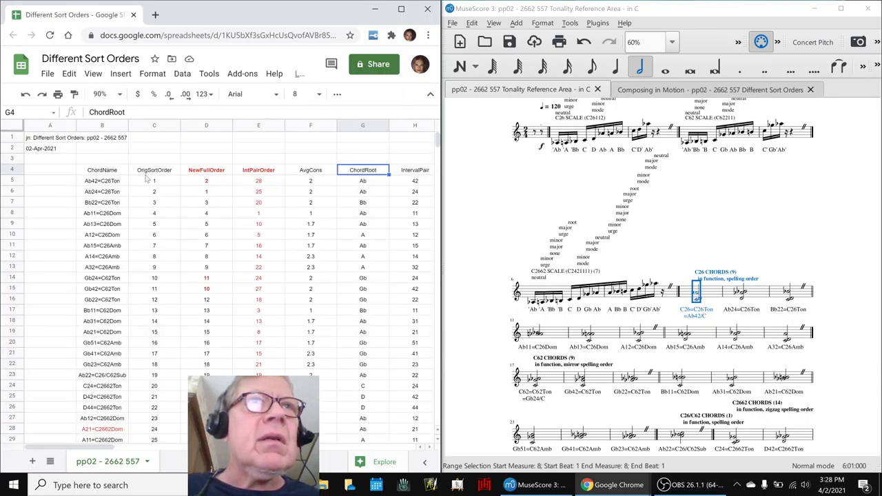
left_click(102, 179)
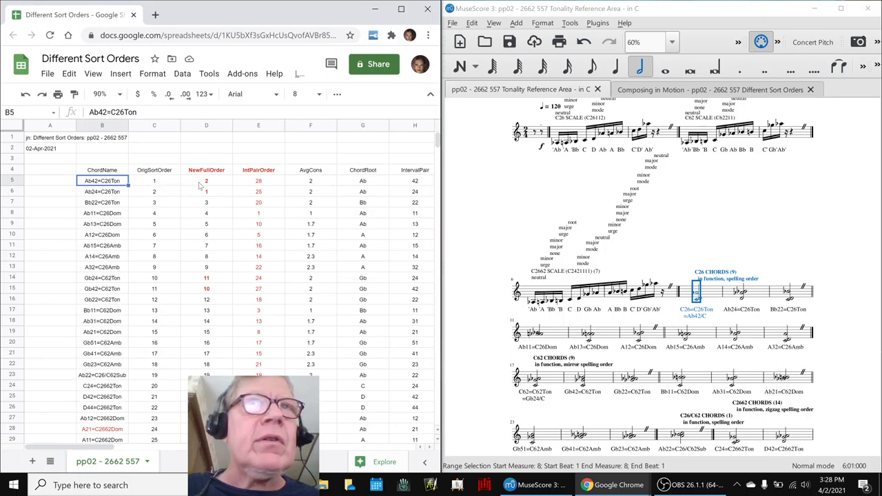
left_click(363, 181)
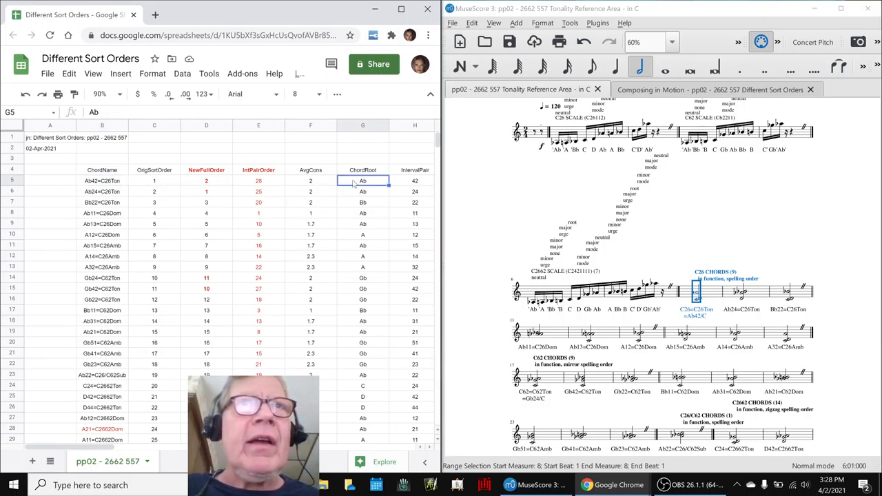
left_click(102, 310)
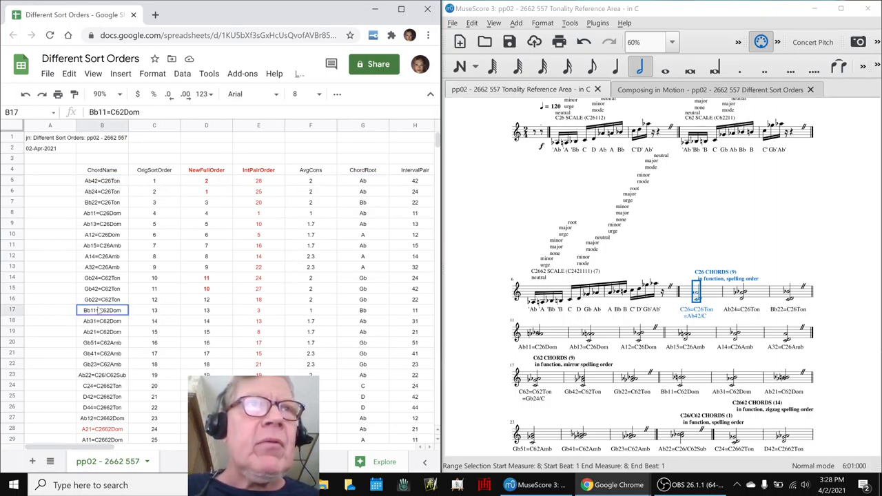
left_click(363, 308)
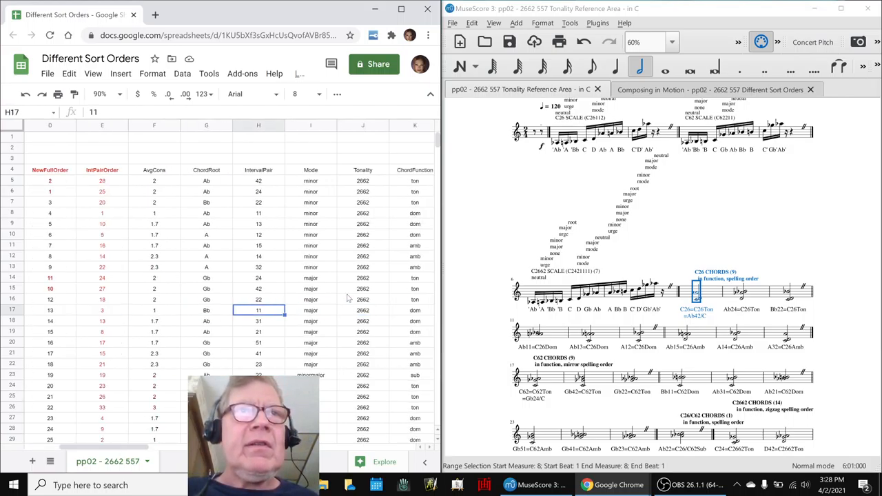
left_click(206, 310)
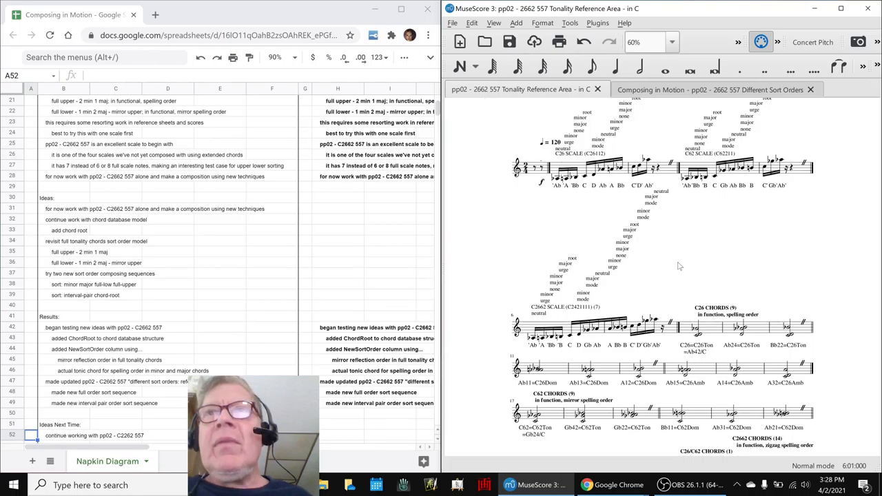
mouse_move(640, 135)
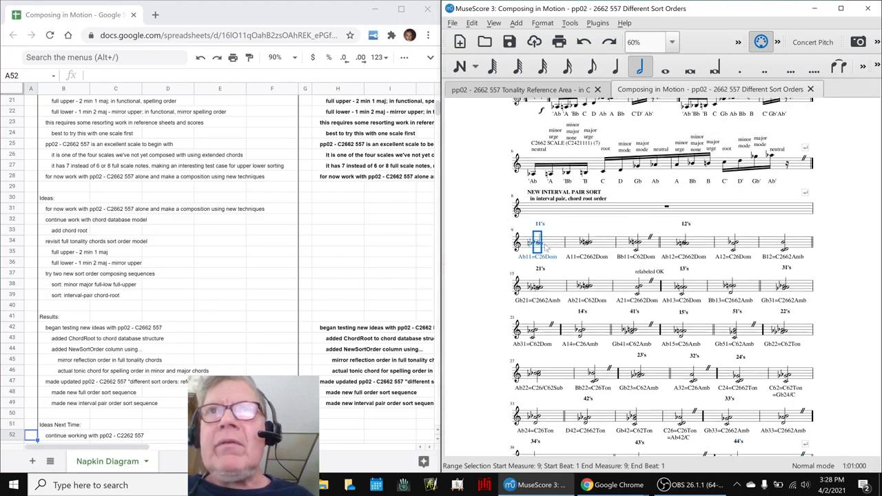
Maximise MuseScore with the Tonality Reference Area score in both split-view panes
left_click(523, 89)
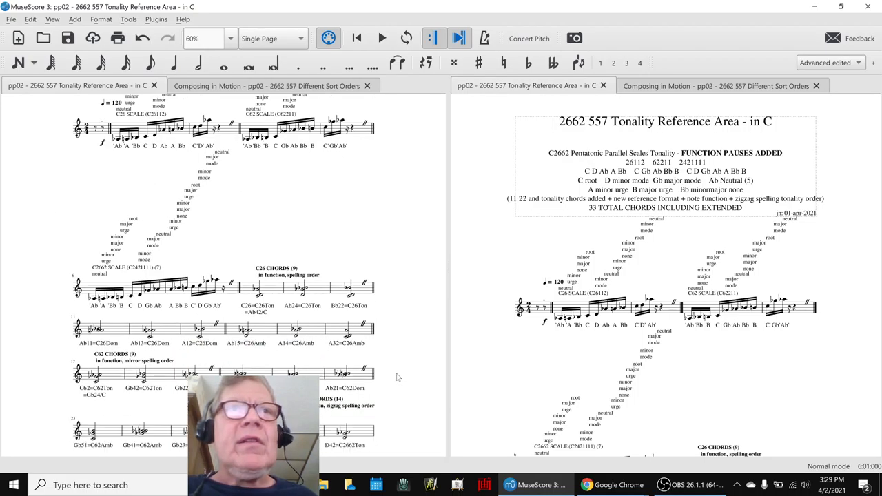
Select the first C26 chord measure and start playing the original chord sequence
scroll("down", 3)
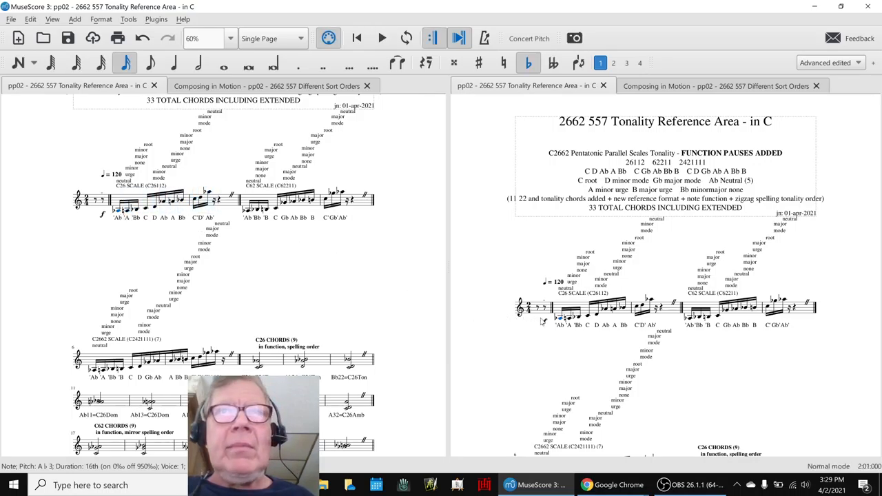
left_click(381, 38)
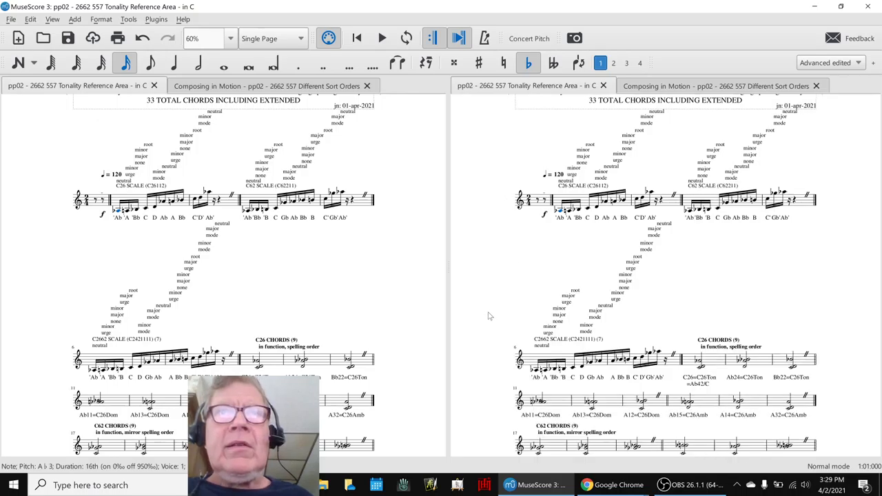
scroll("down", 3)
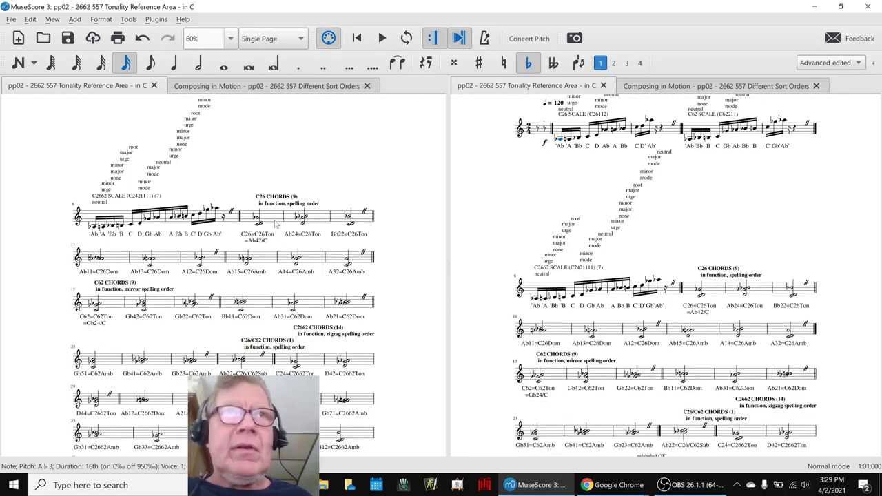
left_click(256, 214)
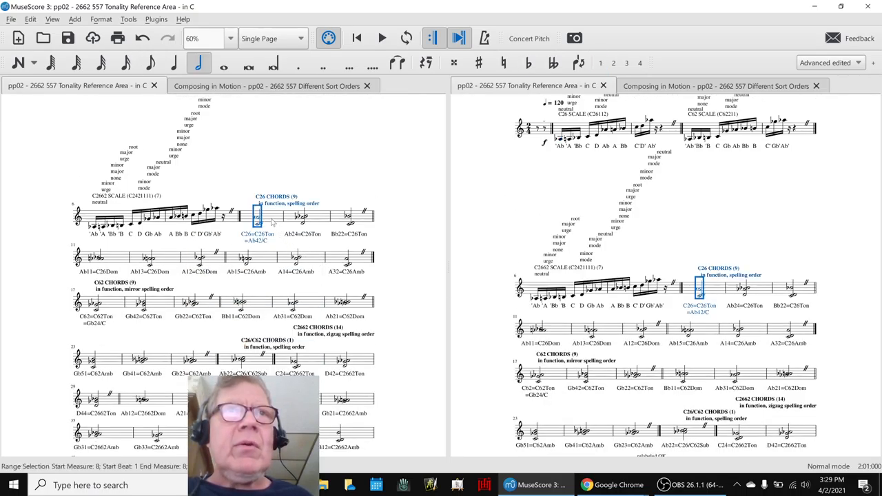
left_click(382, 38)
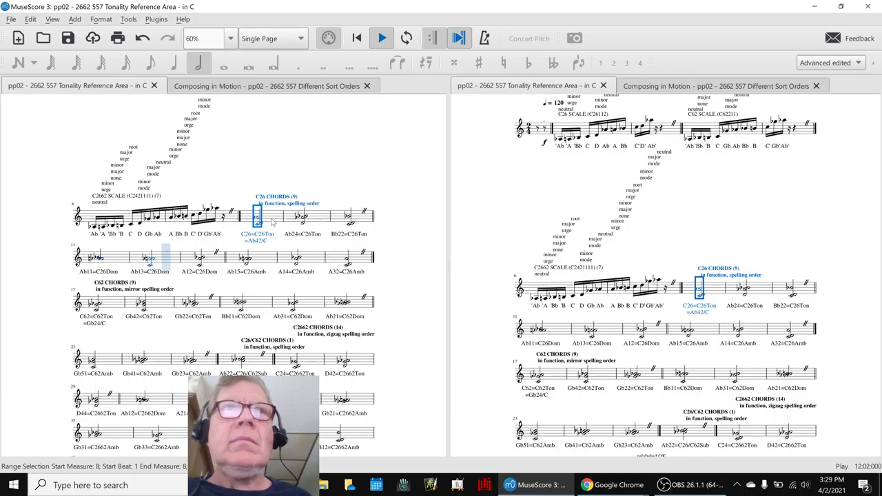
Show the interval-pair sorted Different Sort Orders score in the right pane during playback
left_click(382, 39)
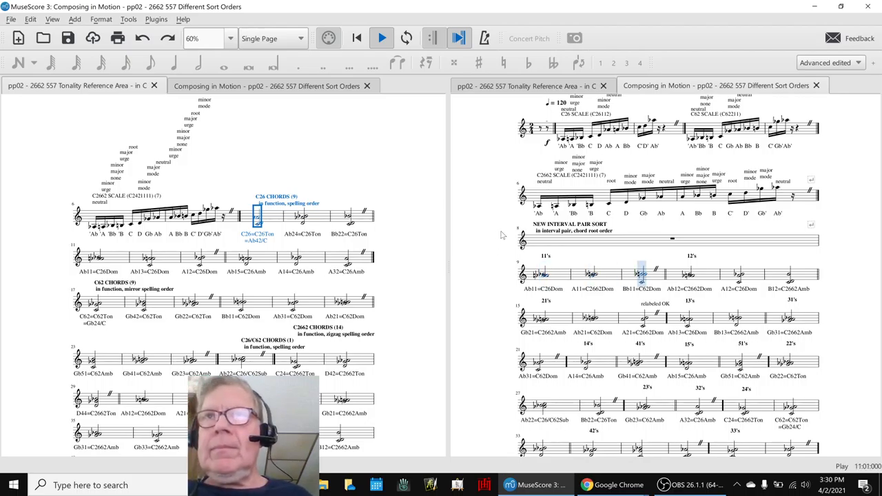
Follow the NEW INTERVAL PAIR SORT measures in the right pane until playback stops
scroll("down", 3)
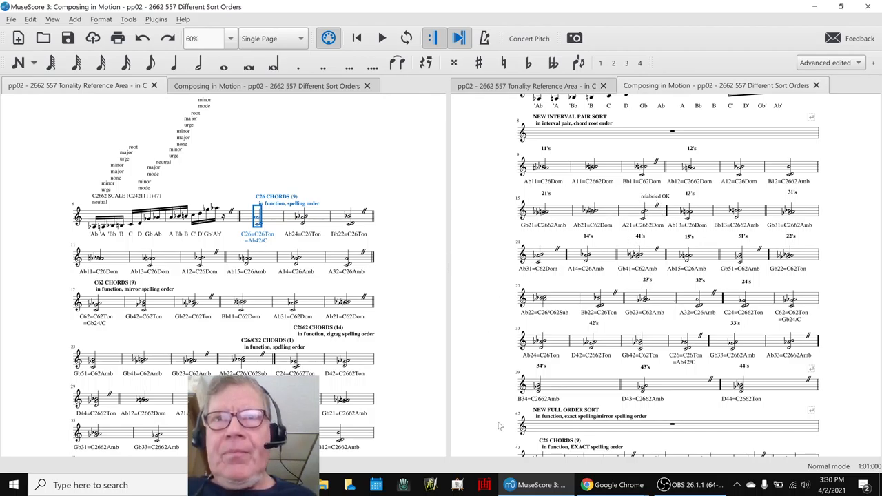
mouse_move(613, 485)
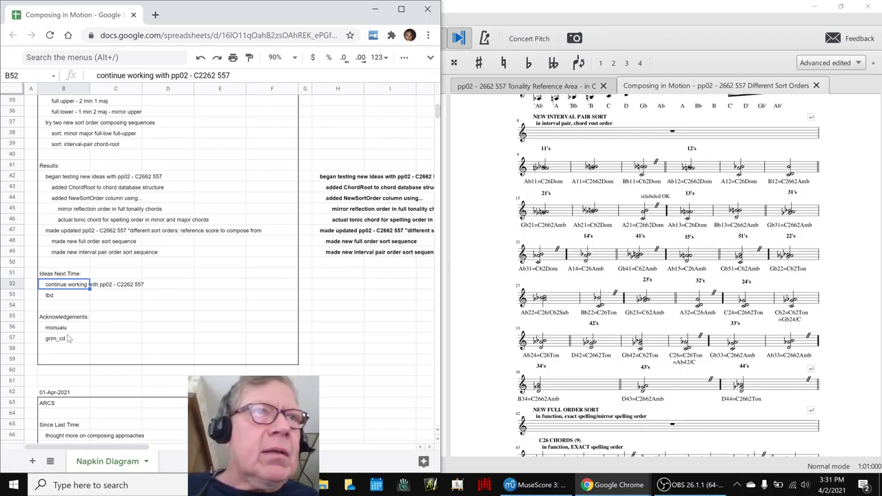
Highlight the two Acknowledgements entries below the Ideas Next Time section
left_click(55, 328)
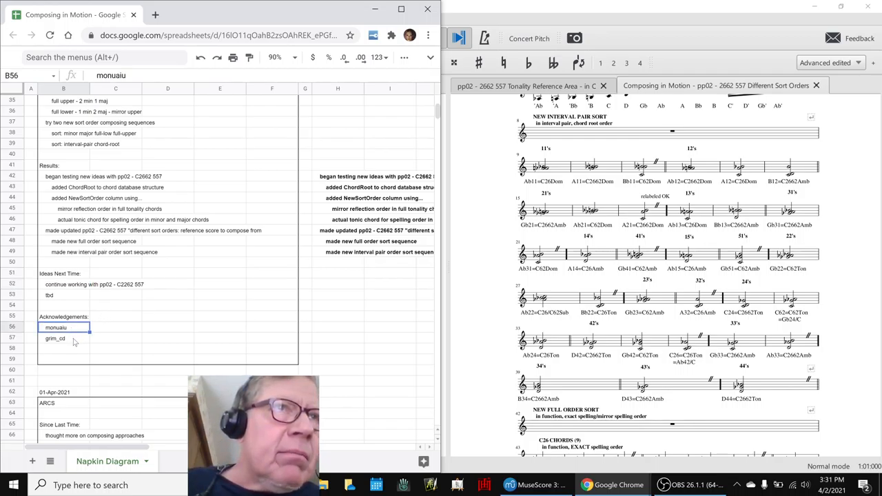
left_click(62, 338)
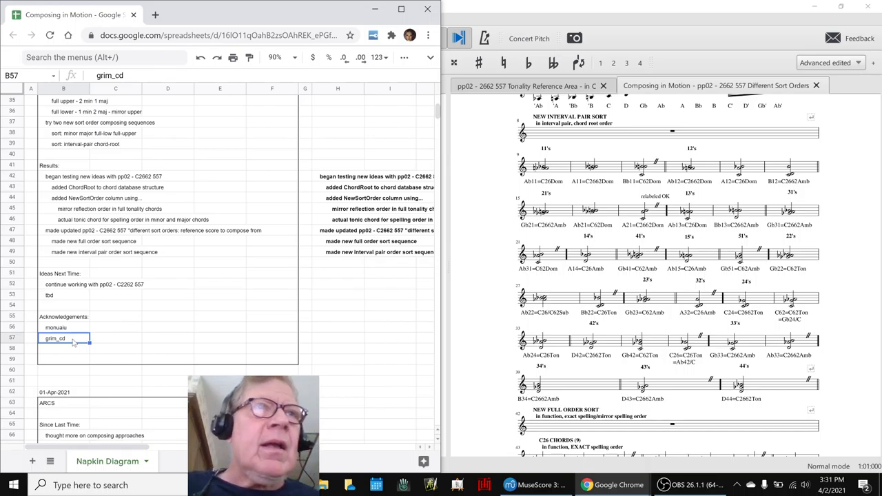